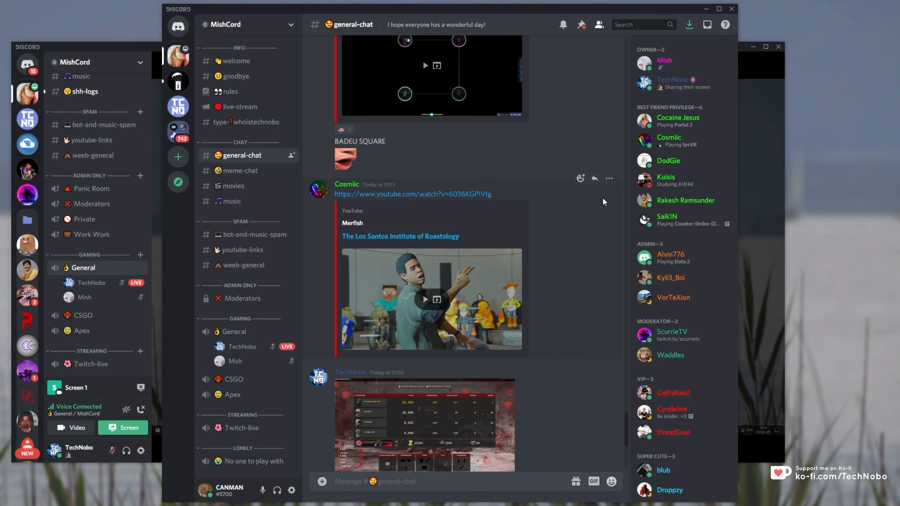
mouse_move(339, 202)
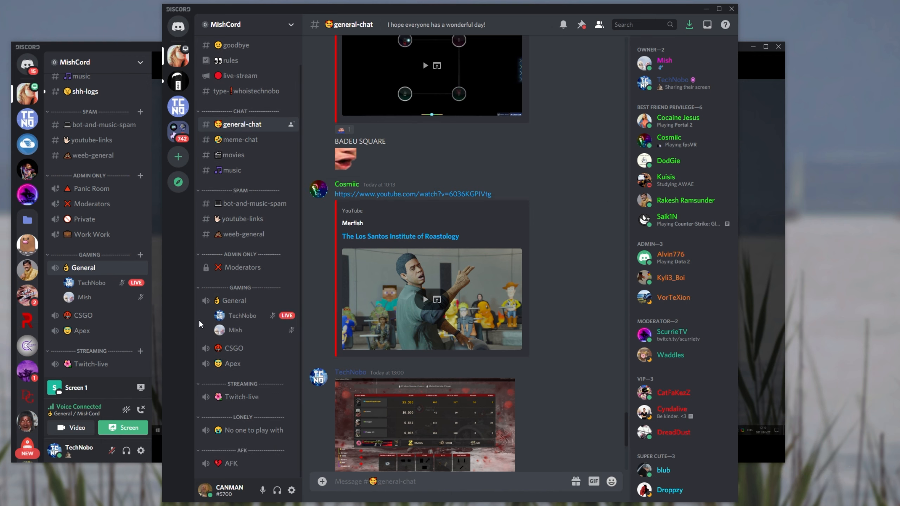
- Stop the live screen share from the 'You're Streaming!' tile
click(232, 363)
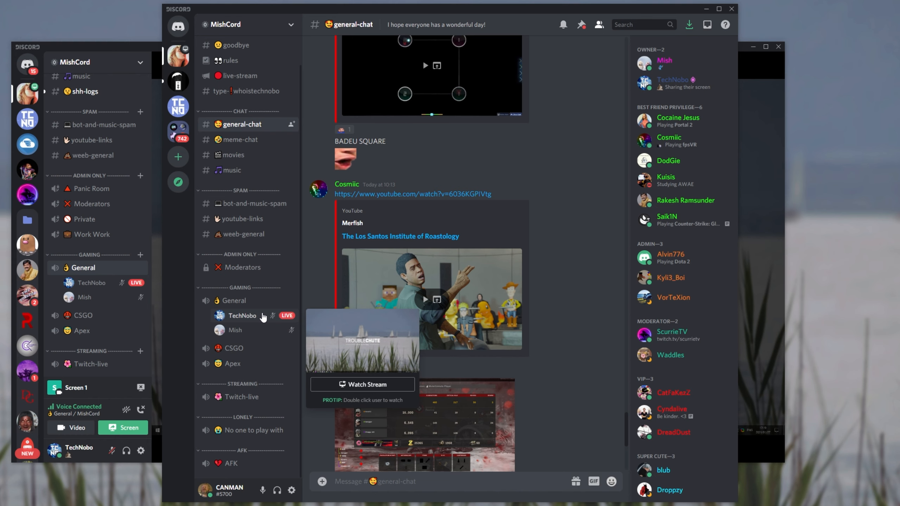
mouse_move(272, 317)
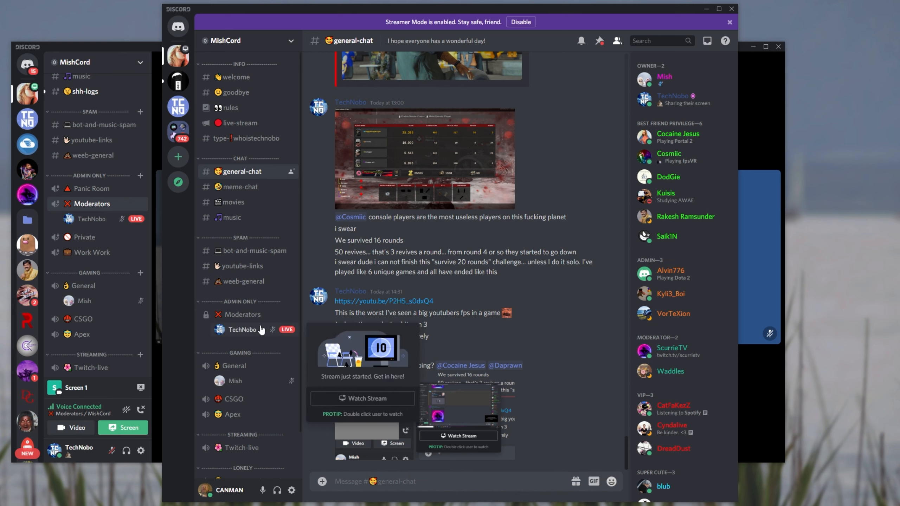
mouse_move(311, 332)
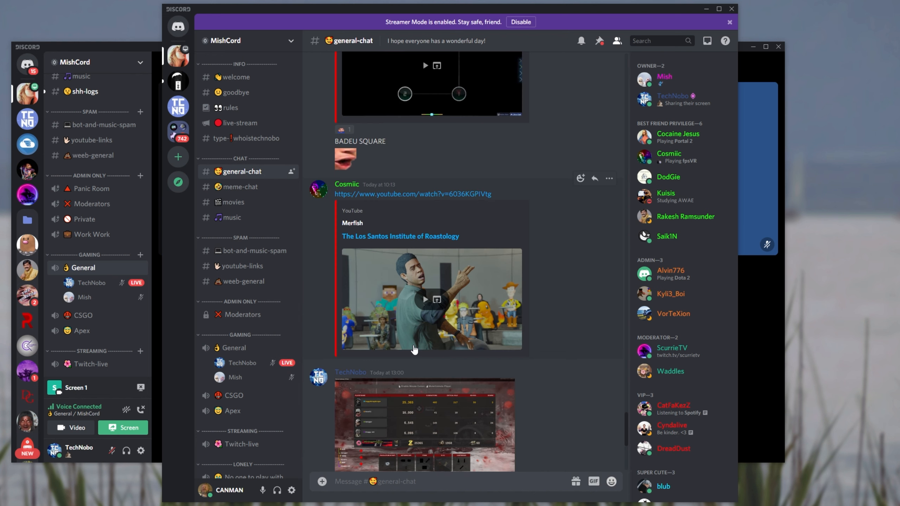
mouse_move(410, 353)
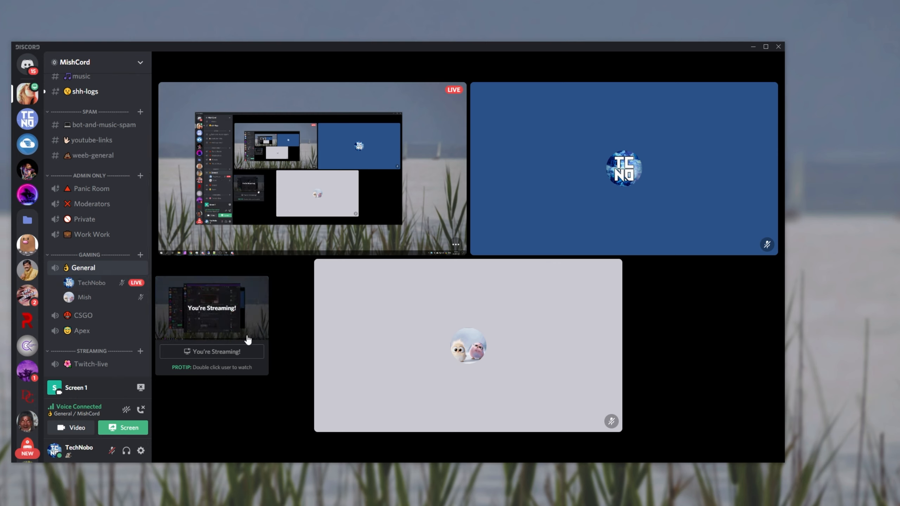
mouse_move(207, 341)
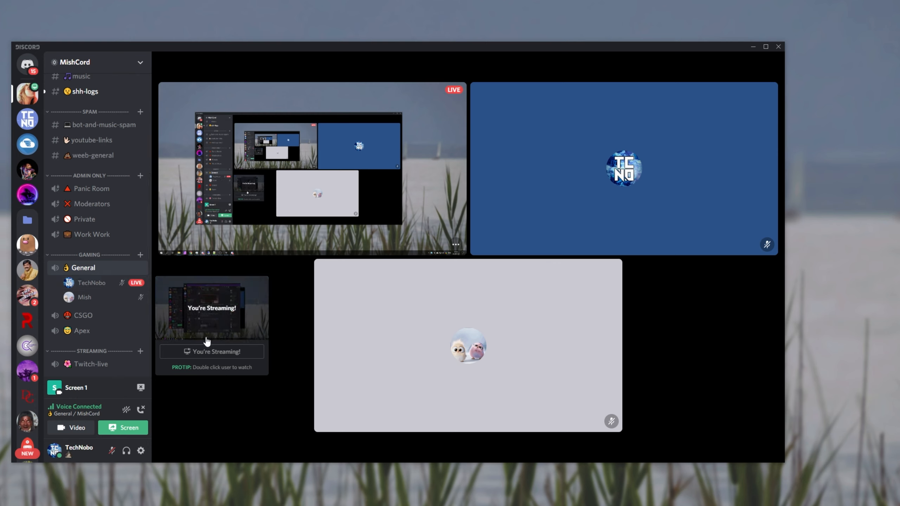
mouse_move(159, 322)
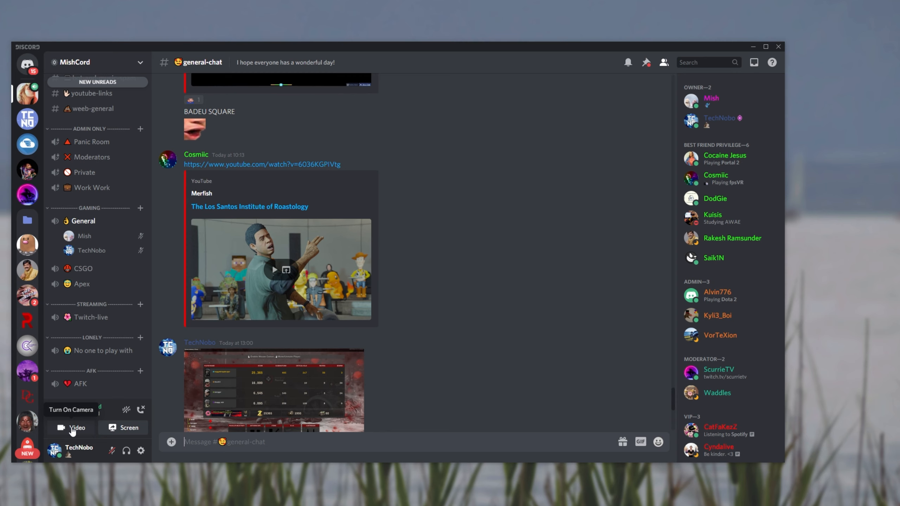
- Turn on video in the General voice call so the OBS Virtual Camera feed is sent
click(70, 427)
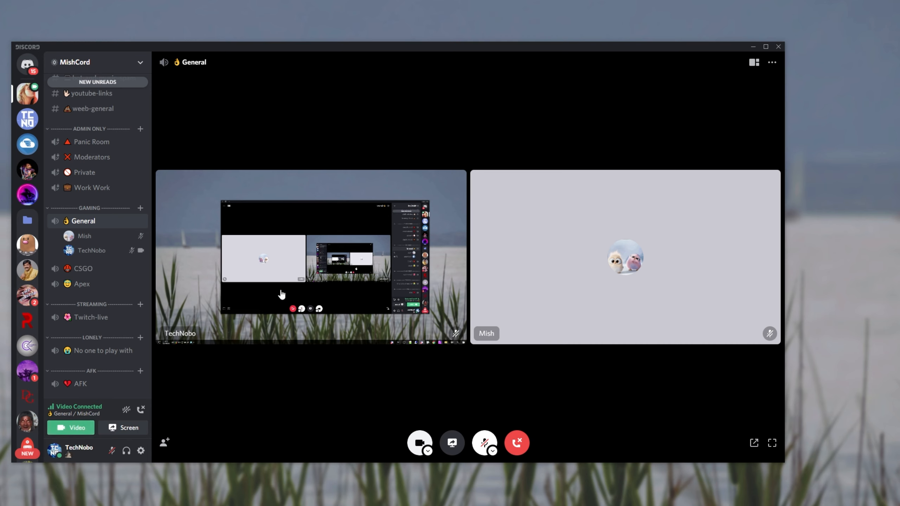
mouse_move(226, 307)
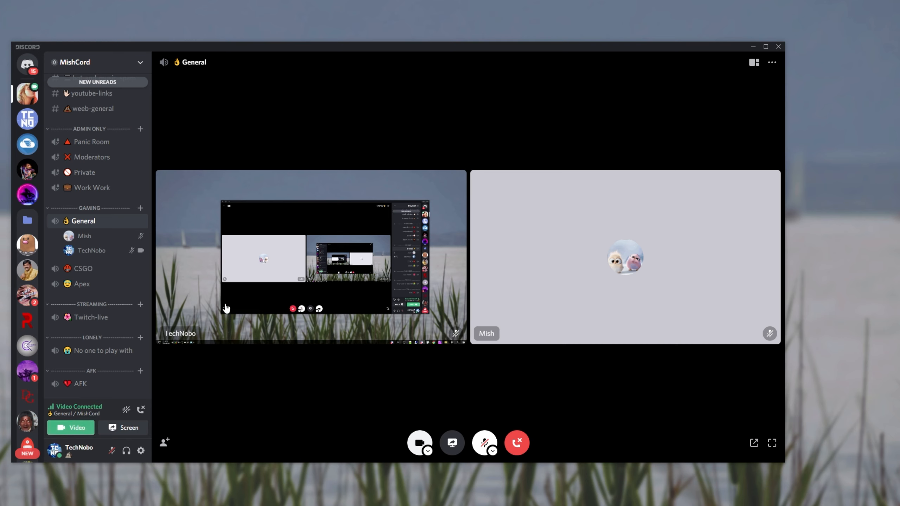
mouse_move(343, 270)
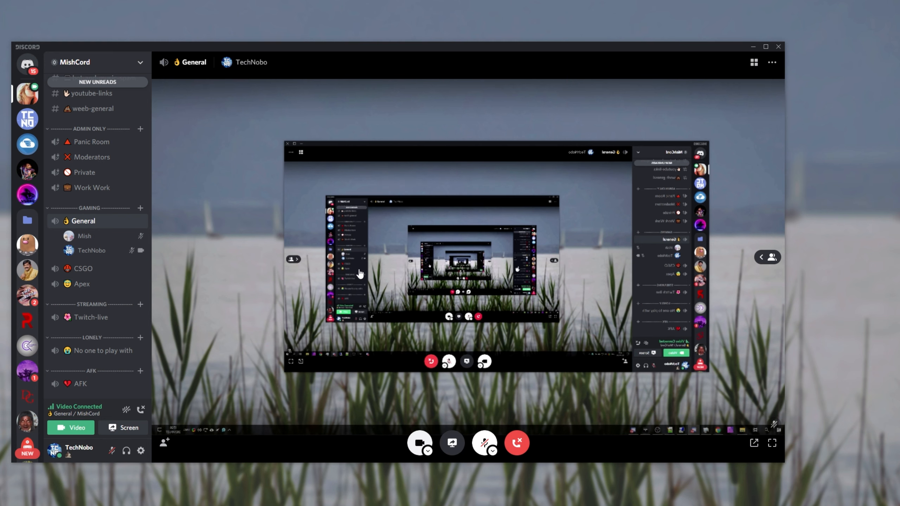
mouse_move(393, 291)
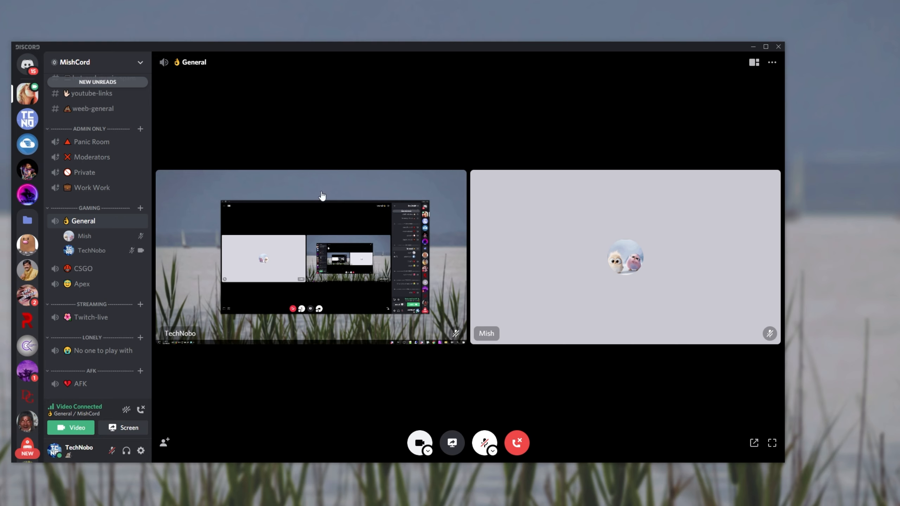
mouse_move(415, 223)
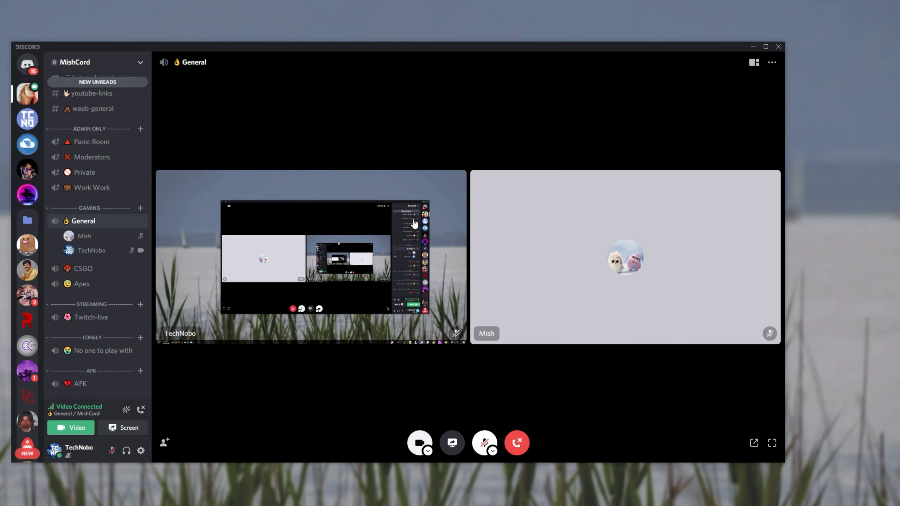
mouse_move(281, 334)
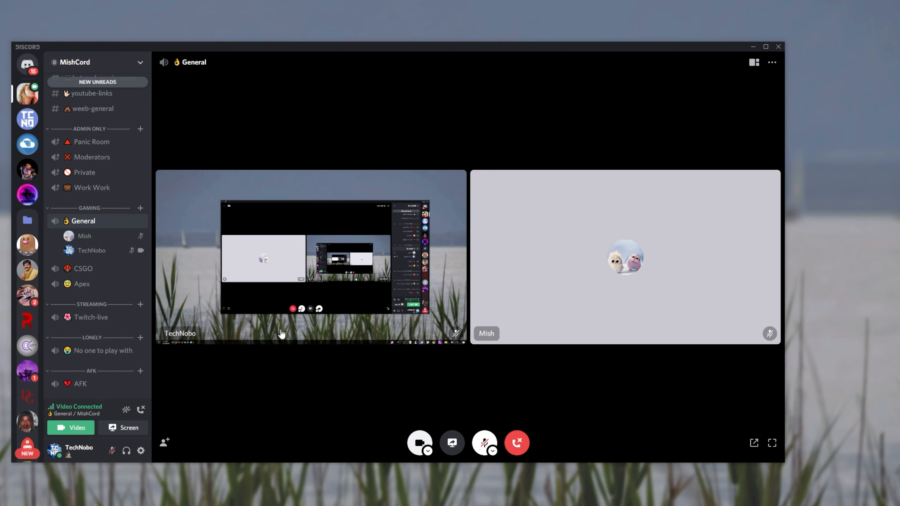
mouse_move(470, 280)
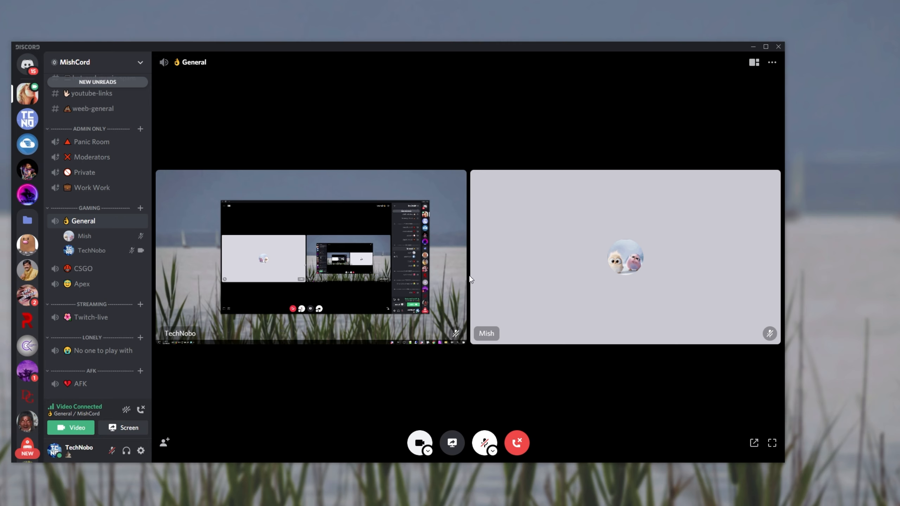
mouse_move(266, 417)
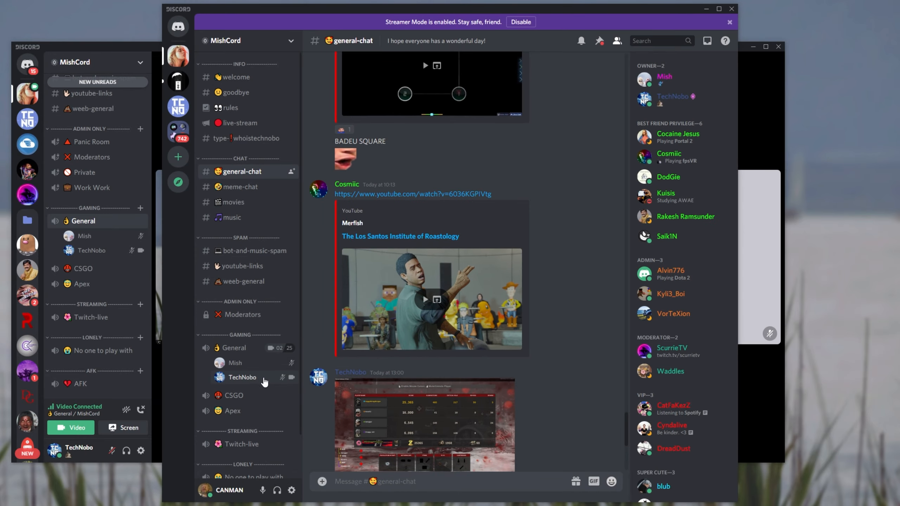
mouse_move(292, 379)
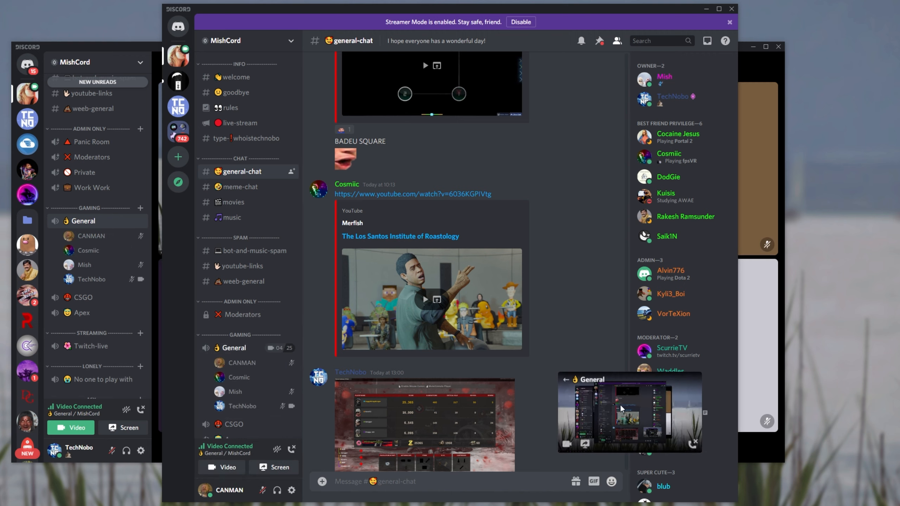
click(628, 414)
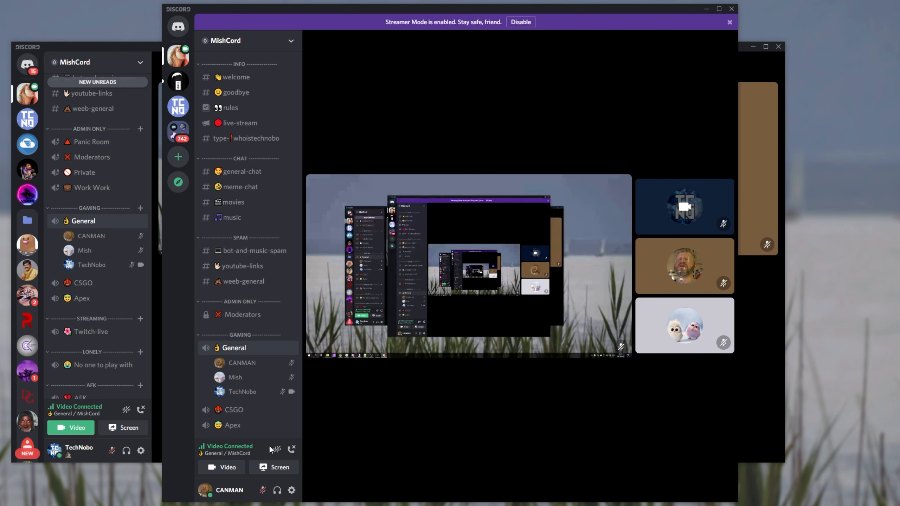
scroll(down, 3)
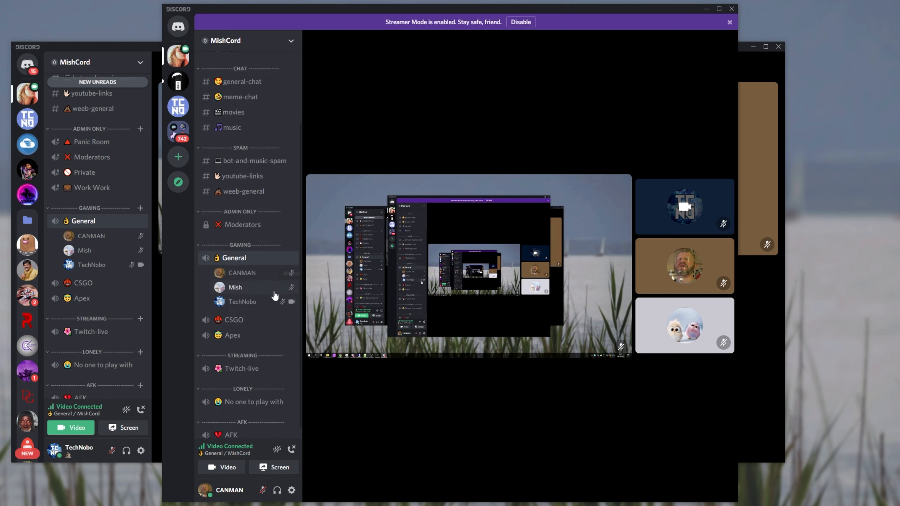
mouse_move(251, 358)
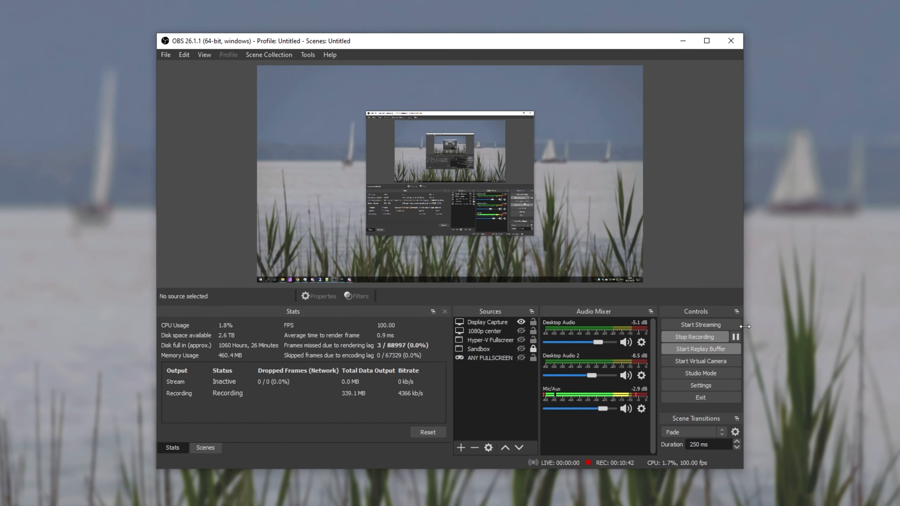
- Bring up the add-source menu under Sources in OBS
click(487, 322)
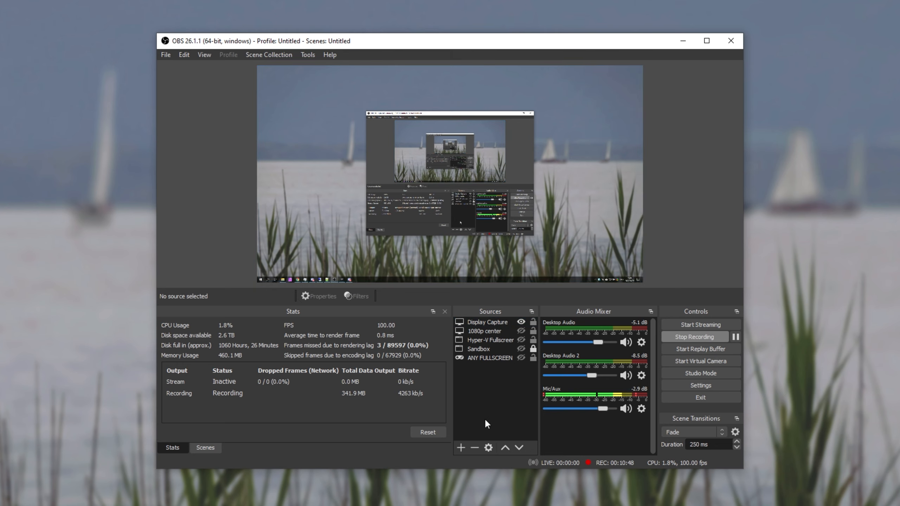
click(463, 447)
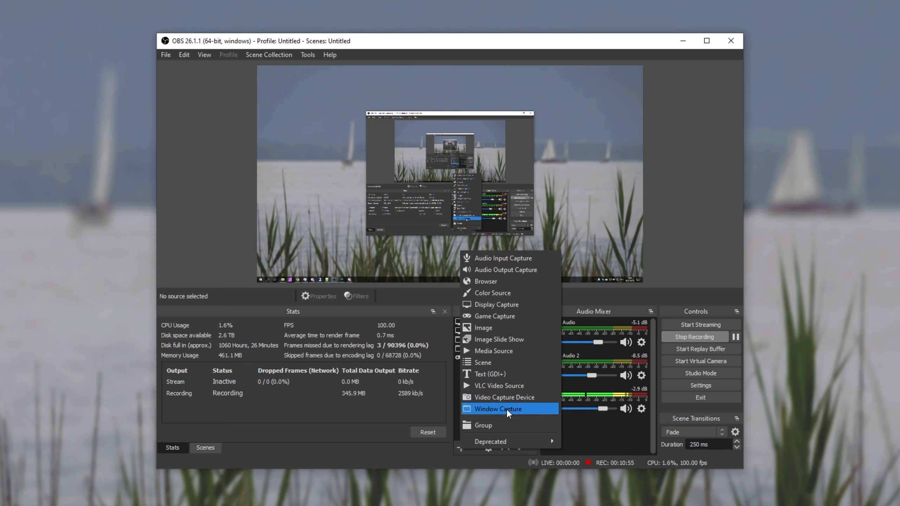
mouse_move(505, 305)
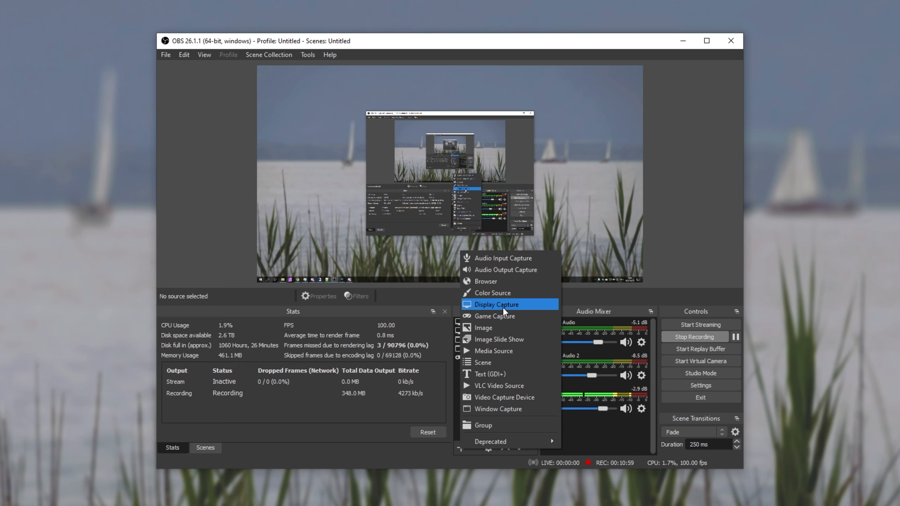
- Add a Display Capture source and accept its default display settings
click(496, 305)
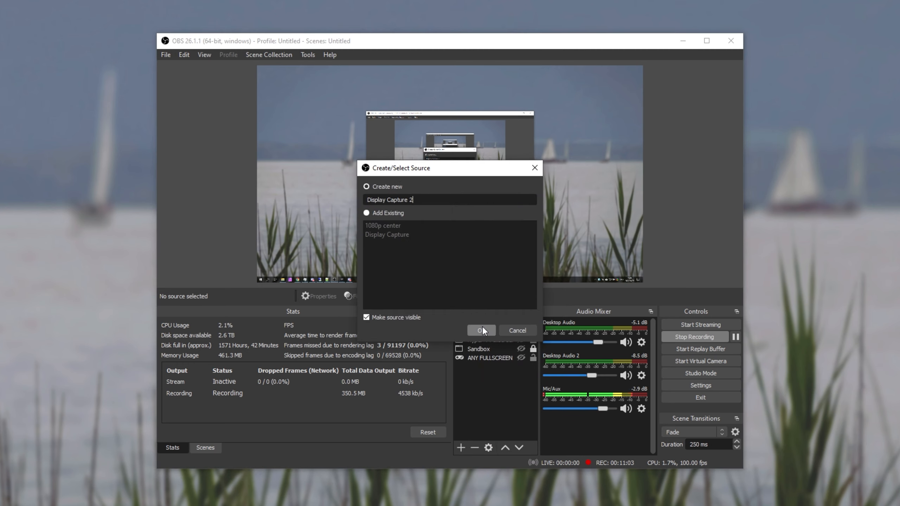
click(481, 330)
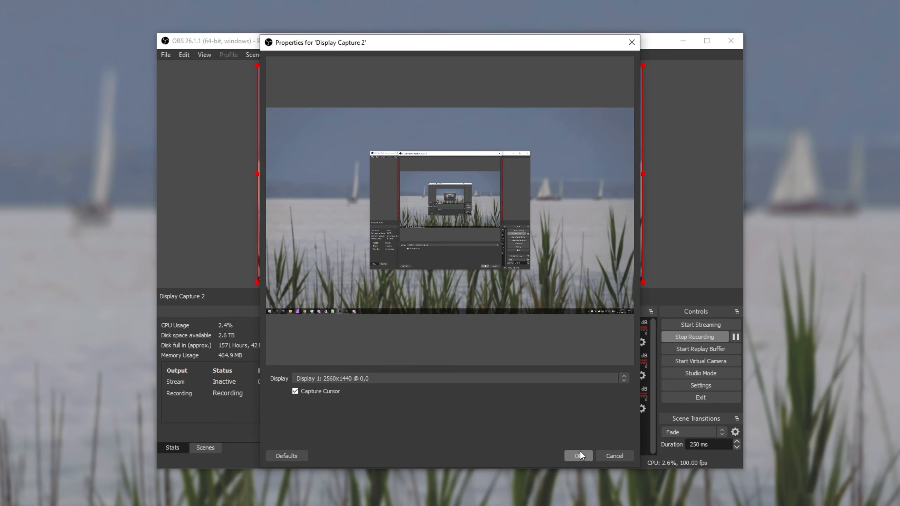
click(578, 455)
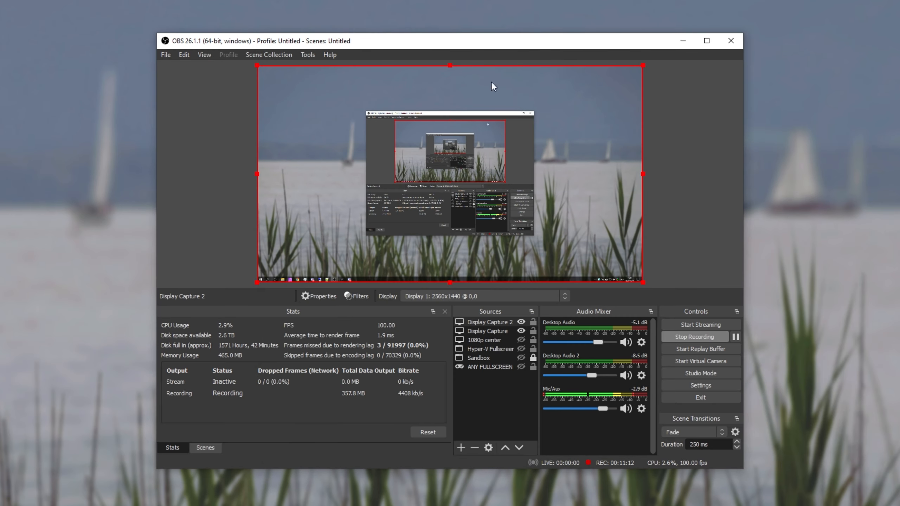
mouse_move(485, 146)
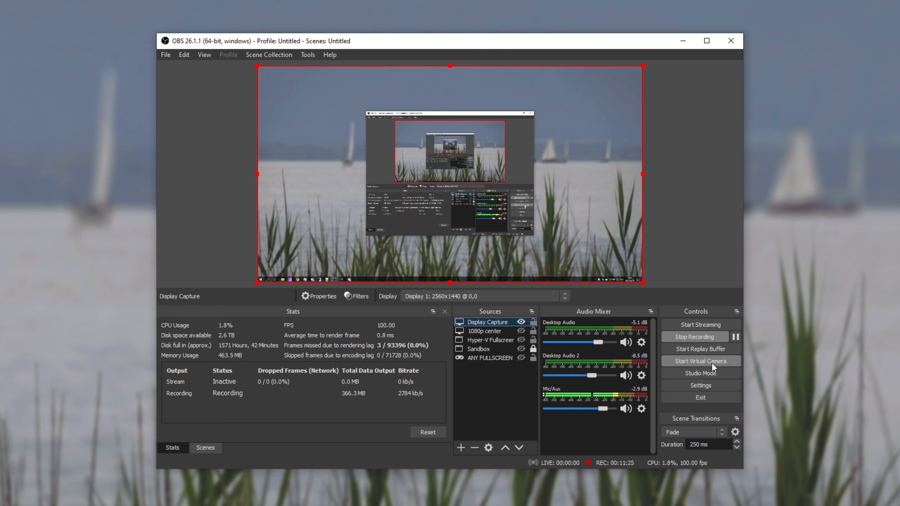
- Start the OBS virtual camera from the Controls dock
click(700, 362)
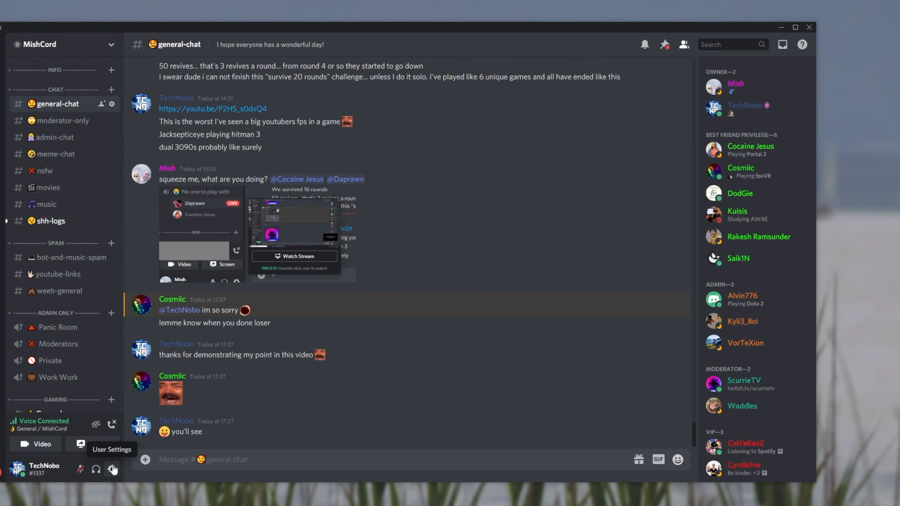
- Test the video in Voice & Video settings to confirm the desktop preview, then return to general-chat
click(112, 470)
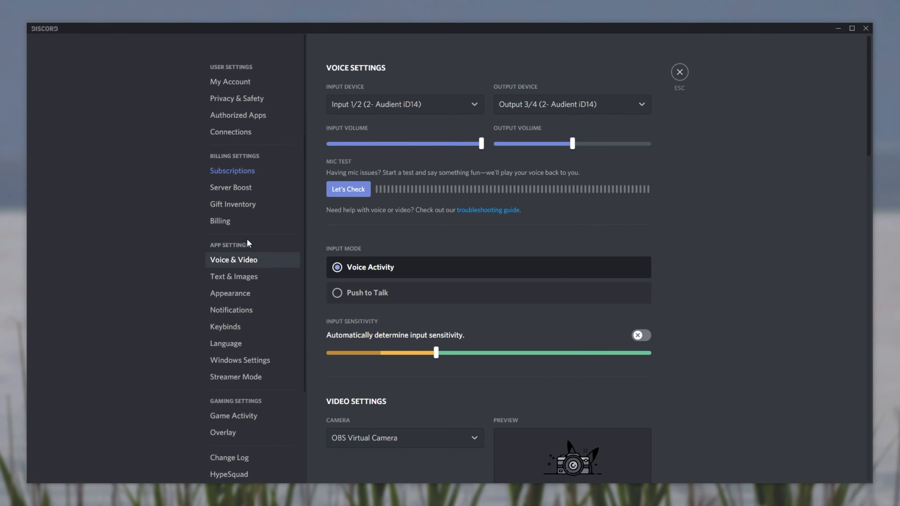
mouse_move(268, 260)
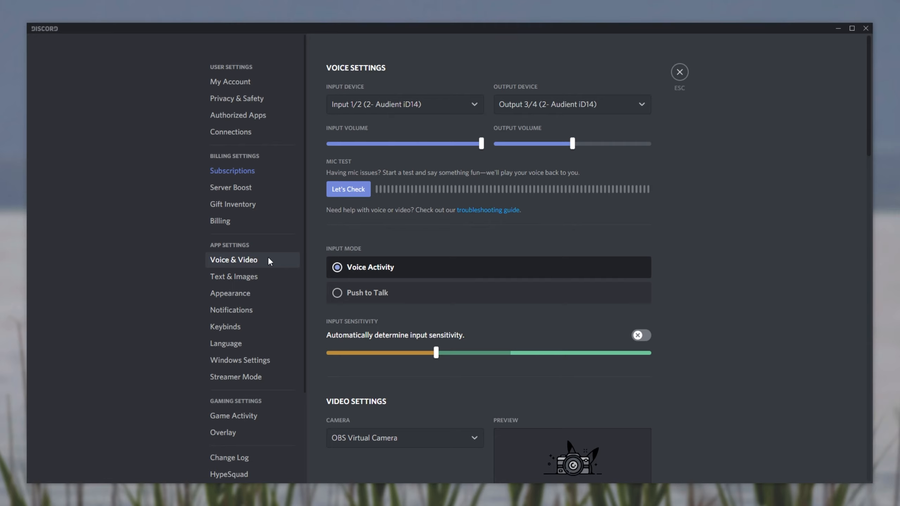
scroll(down, 3)
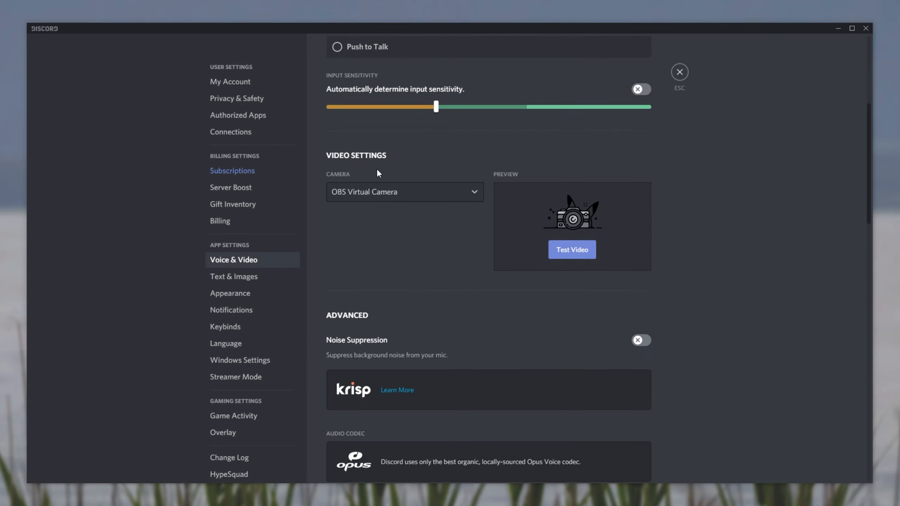
click(572, 249)
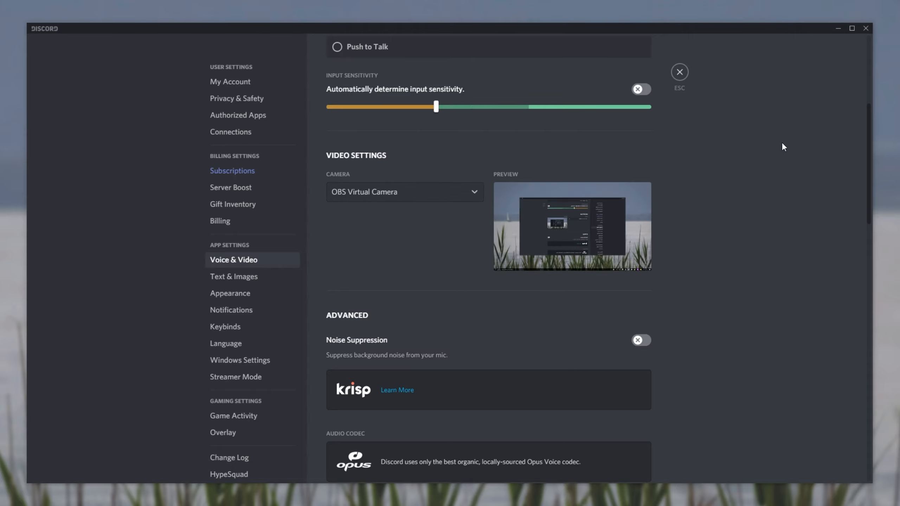
mouse_move(442, 232)
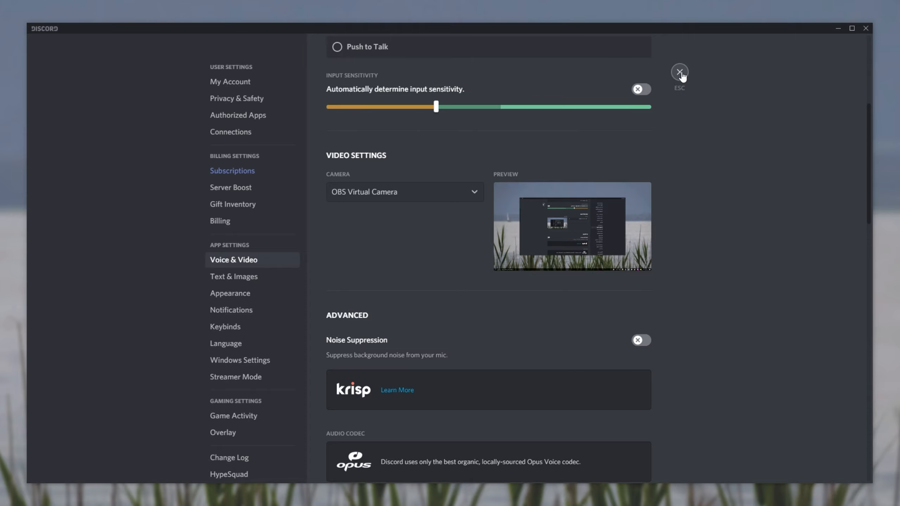
click(679, 72)
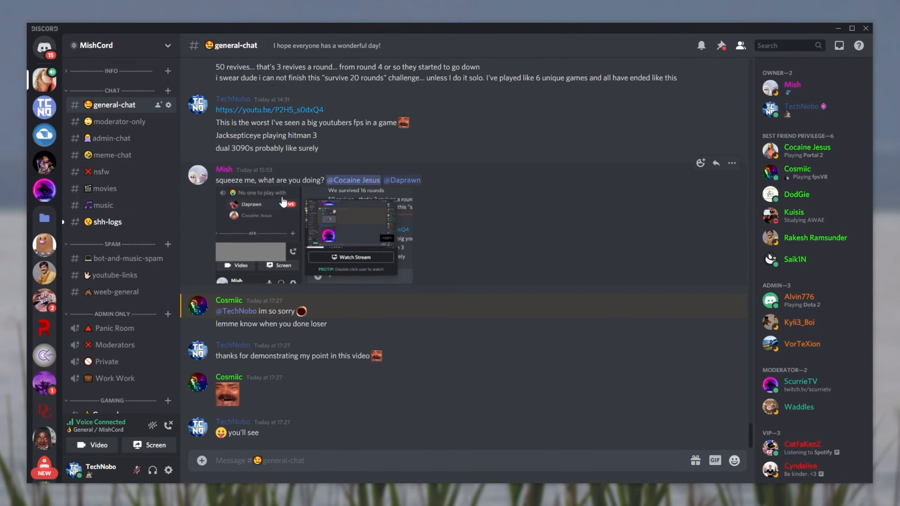
scroll(down, 3)
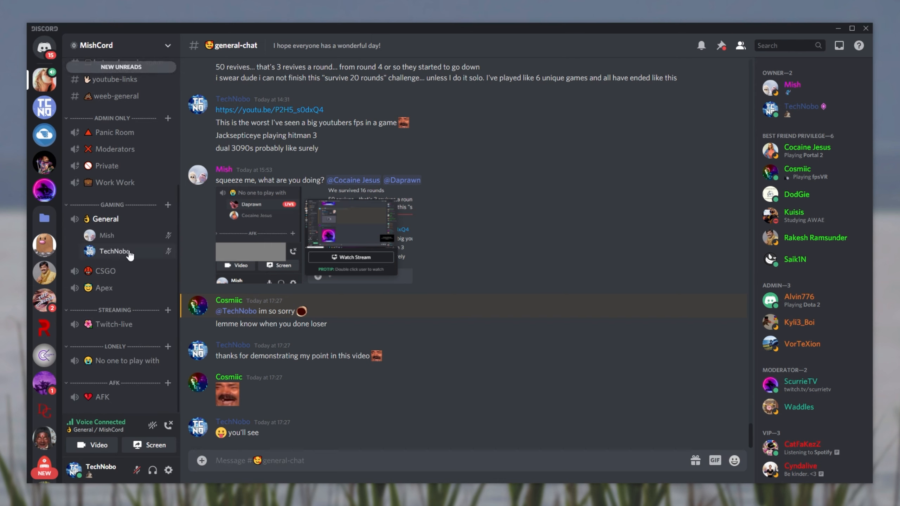